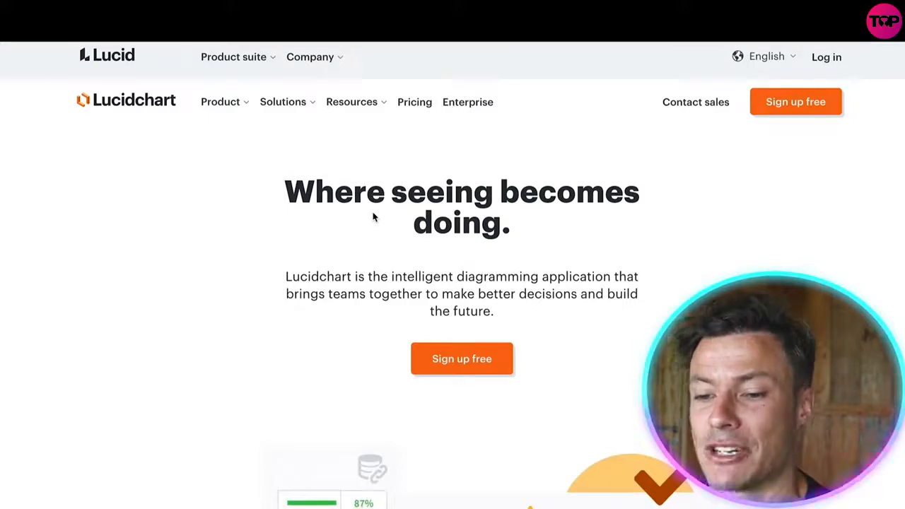
Step: Browse the Lucidchart pricing page to compare the available plans
scroll("down", 3)
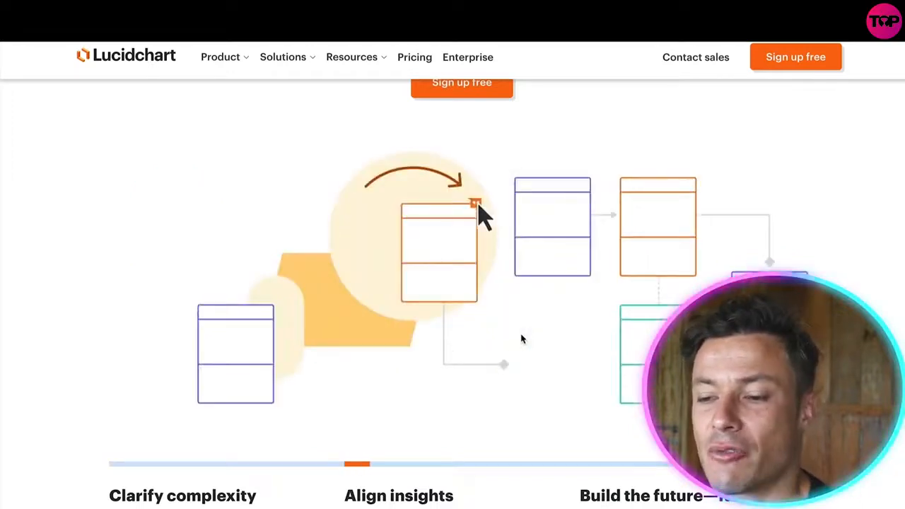
left_click(475, 203)
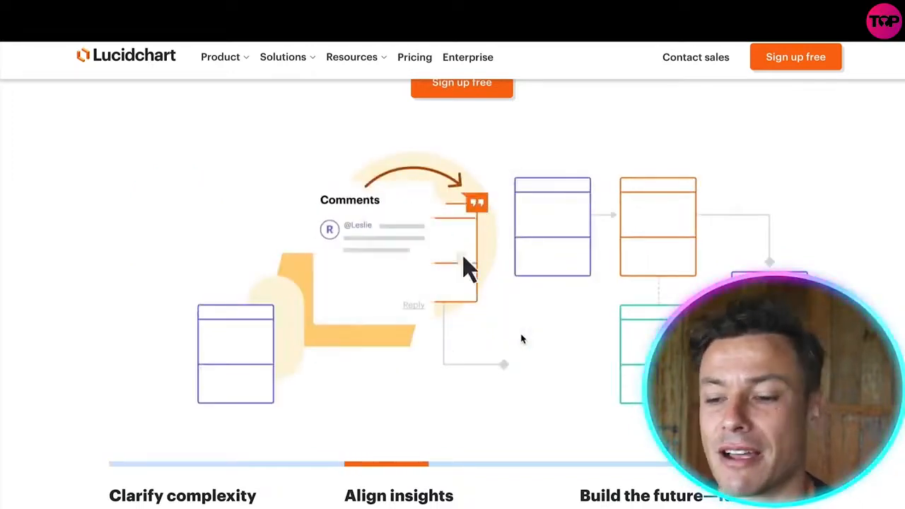
mouse_move(553, 329)
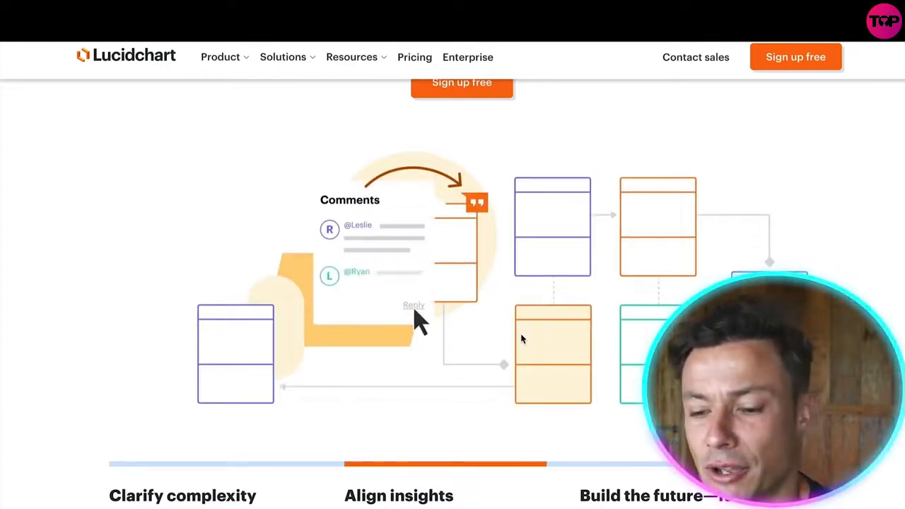
scroll("down", 3)
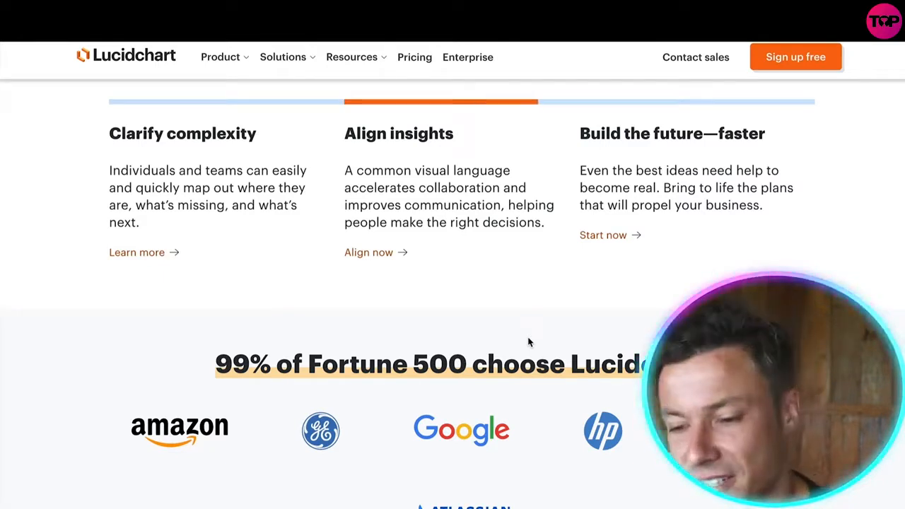
scroll("up", 3)
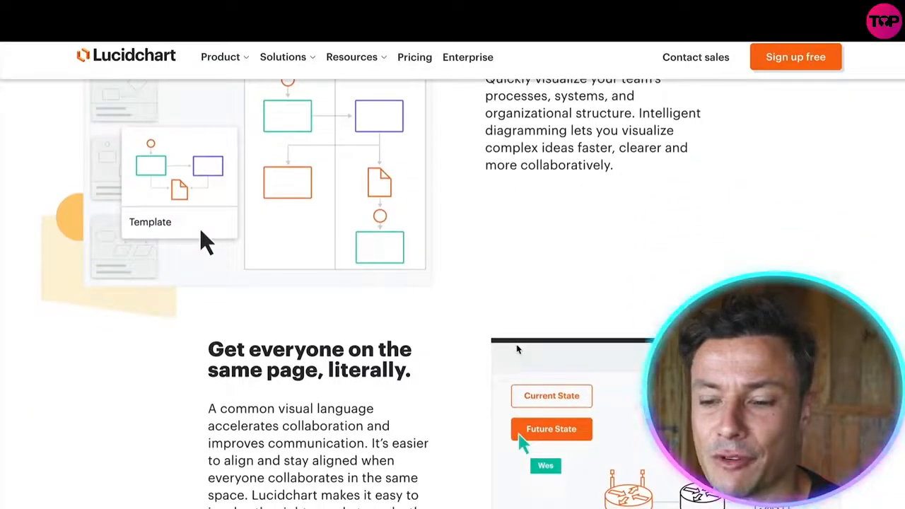
scroll("down", 3)
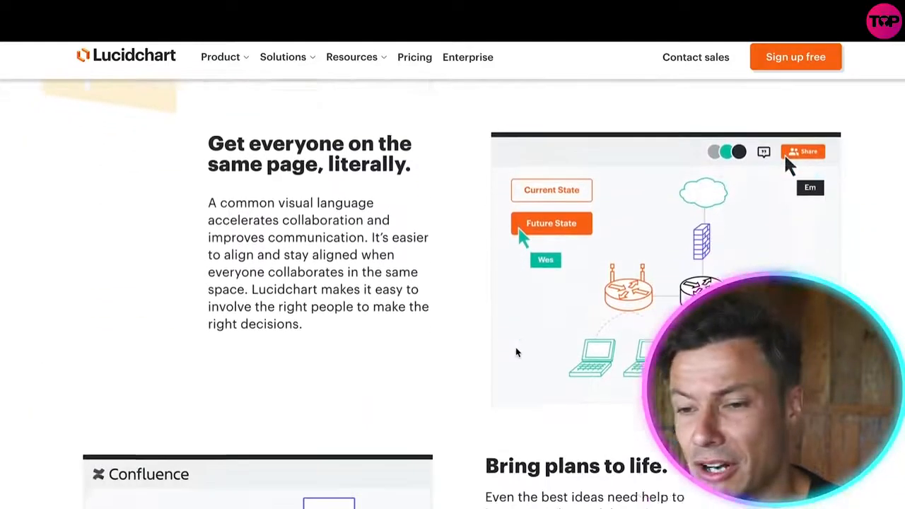
scroll("down", 3)
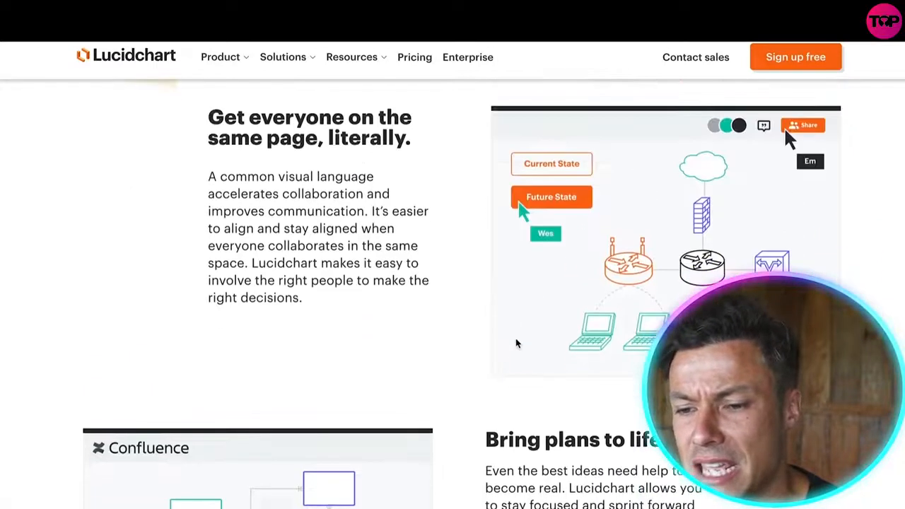
mouse_move(457, 273)
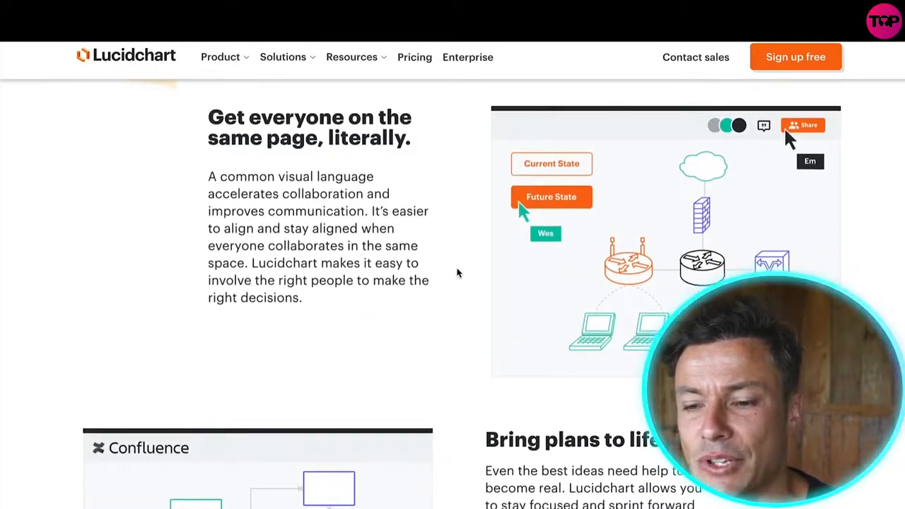
scroll("down", 3)
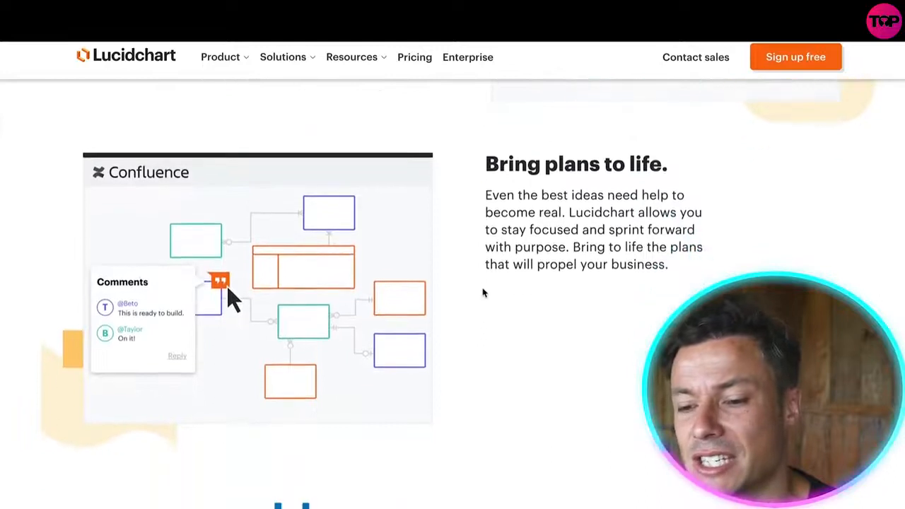
mouse_move(566, 300)
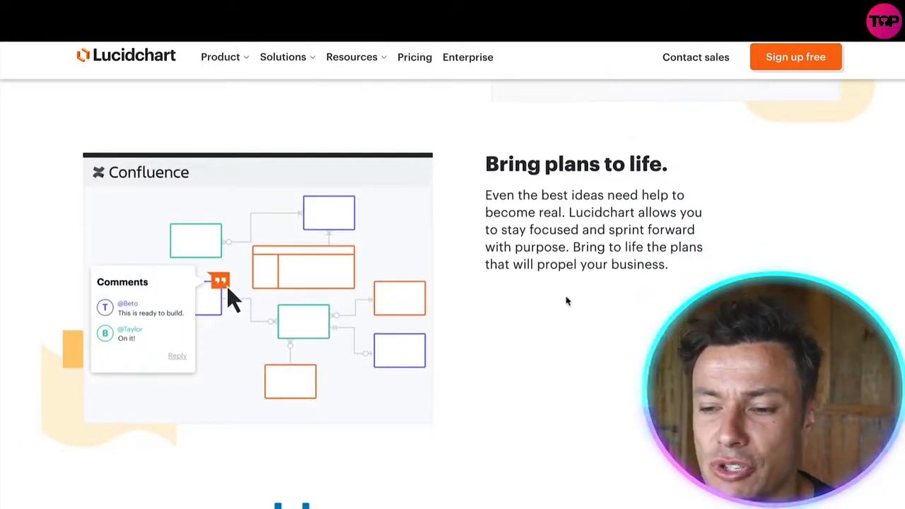
scroll("down", 3)
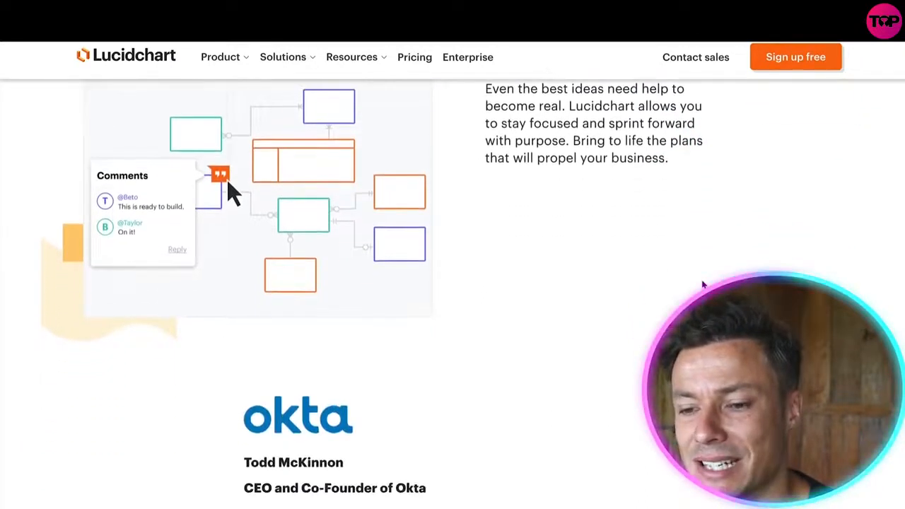
scroll("down", 3)
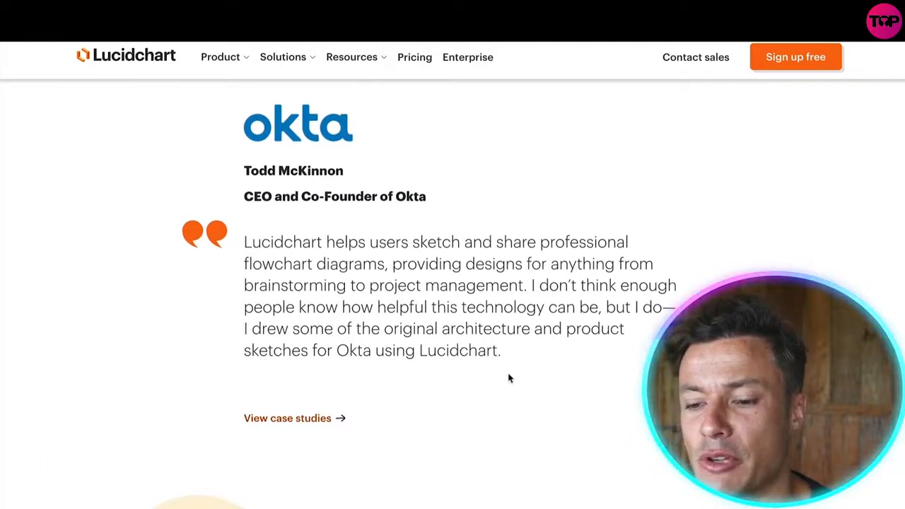
scroll("down", 3)
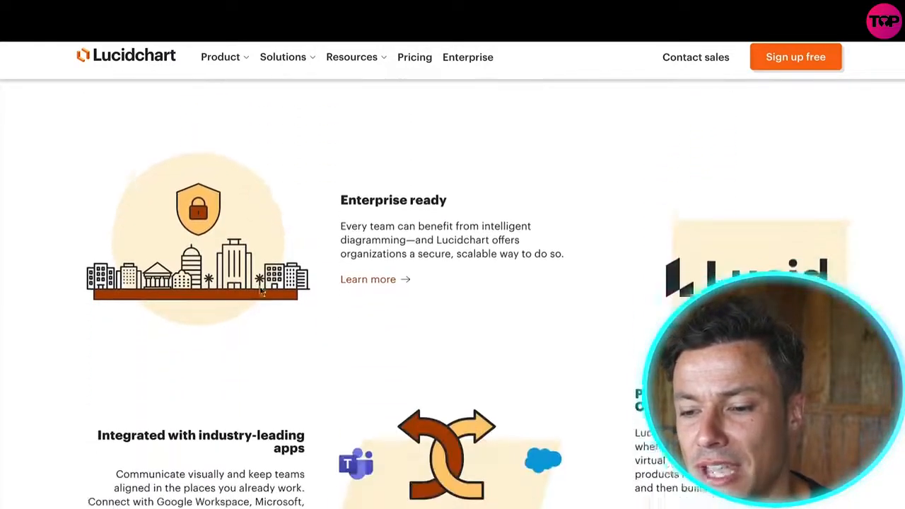
scroll("down", 3)
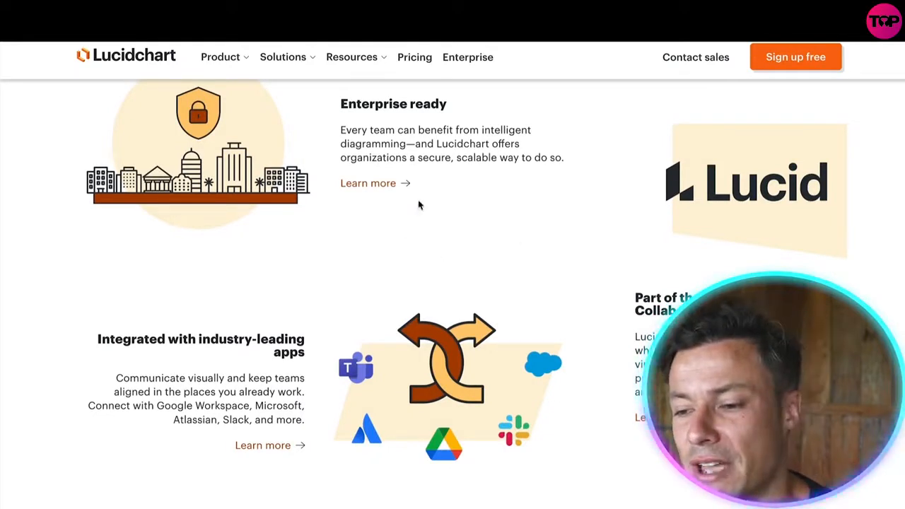
scroll("down", 3)
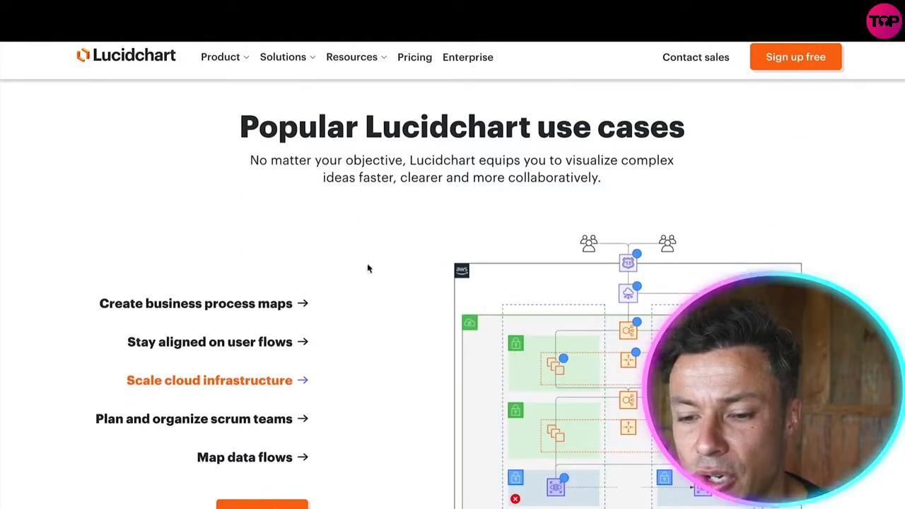
scroll("down", 3)
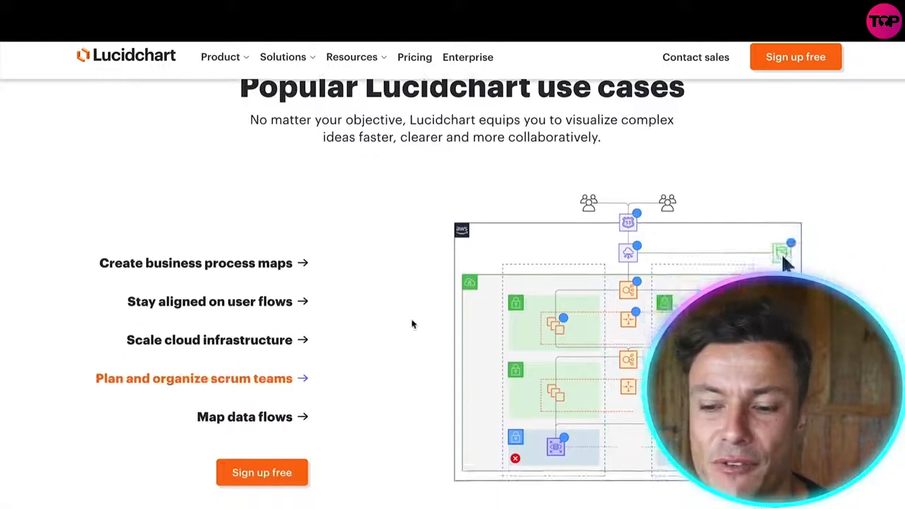
scroll("down", 3)
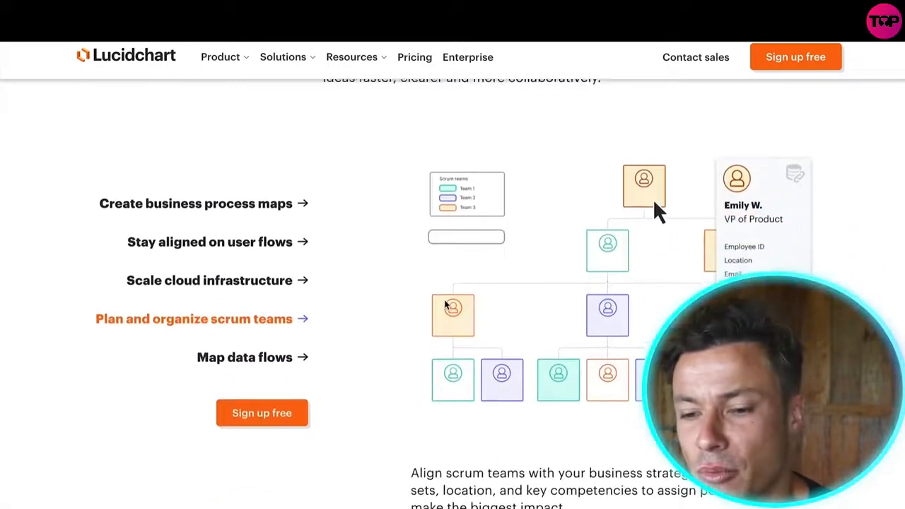
left_click(244, 357)
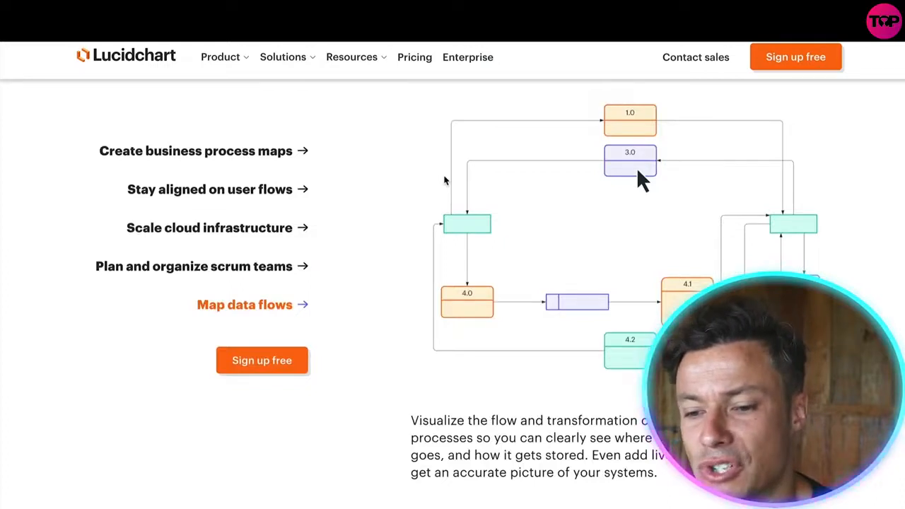
left_click(196, 151)
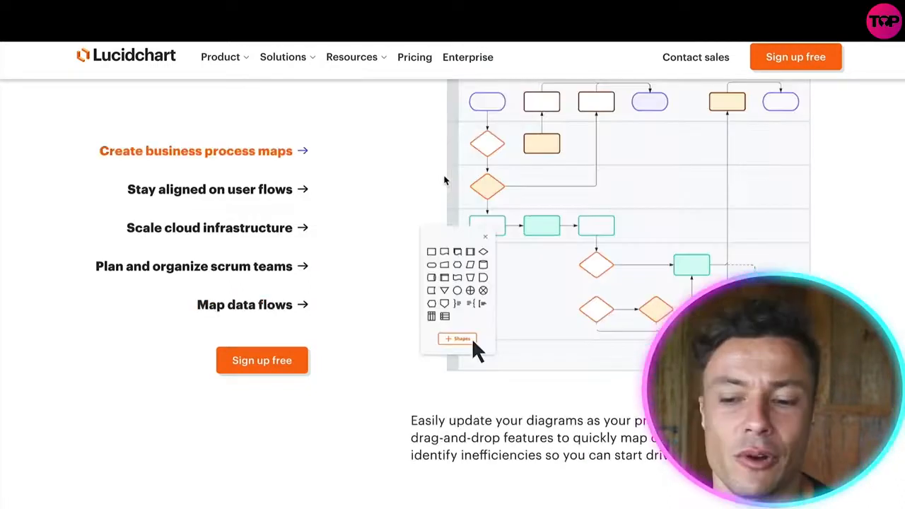
Step: Start signing up with the Free $0.00 plan
scroll("down", 3)
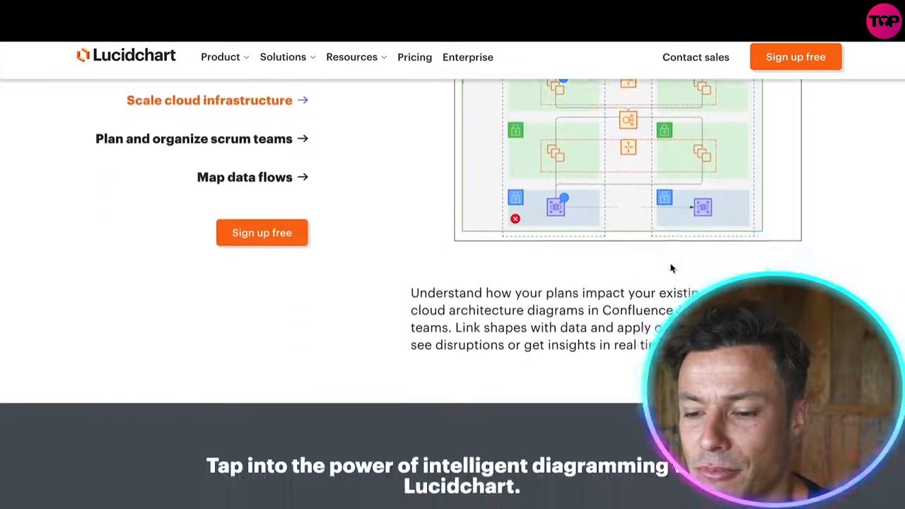
scroll("down", 3)
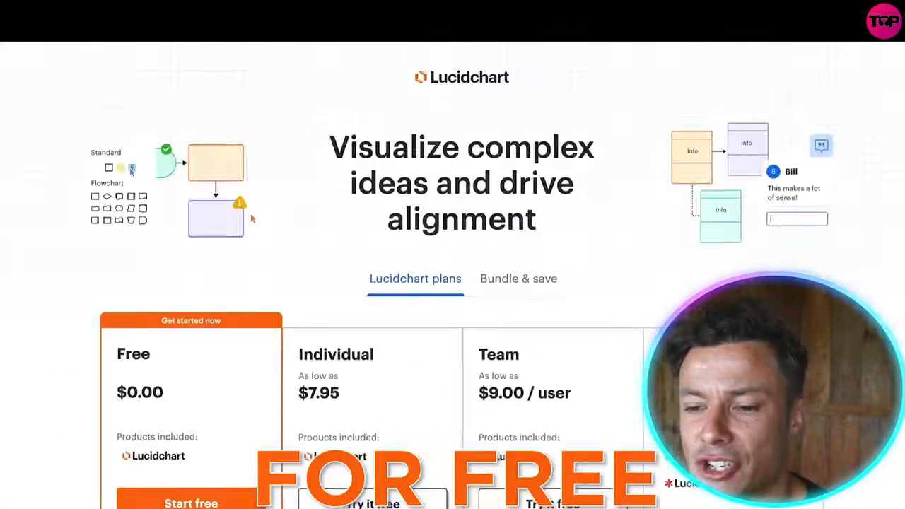
scroll("down", 3)
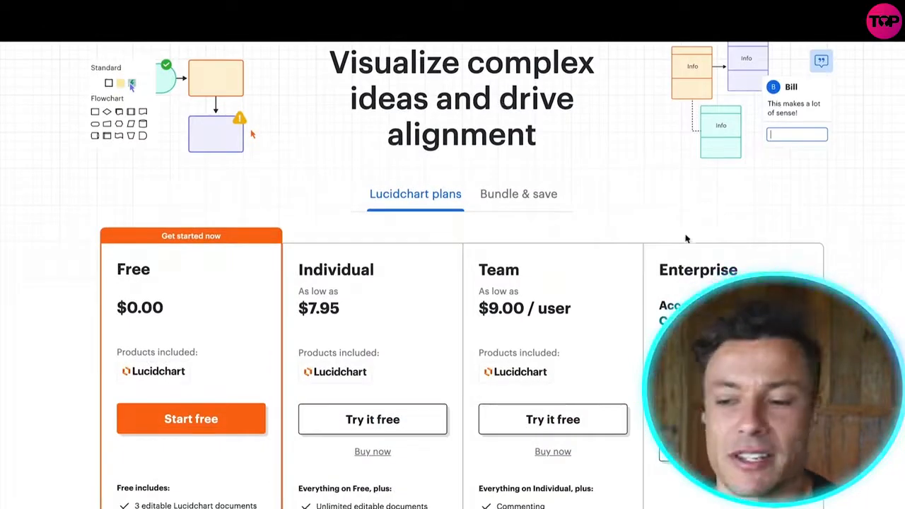
scroll("down", 3)
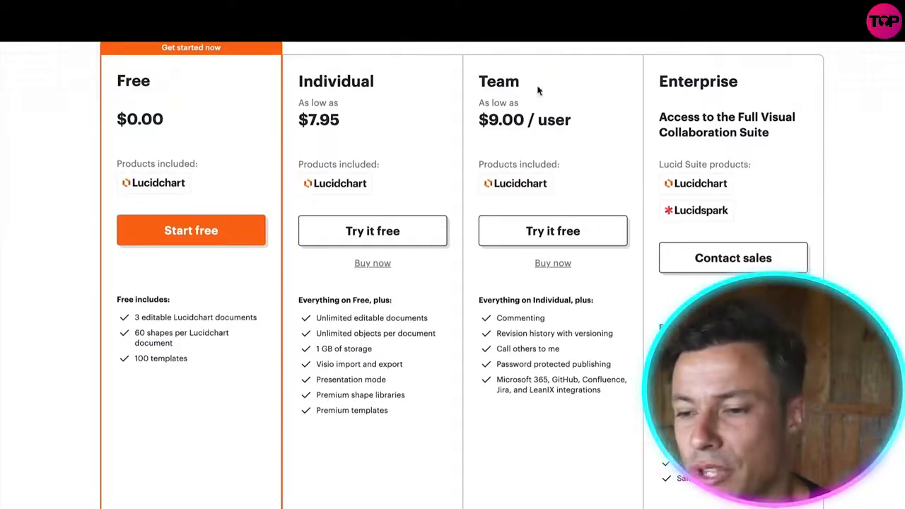
mouse_move(742, 133)
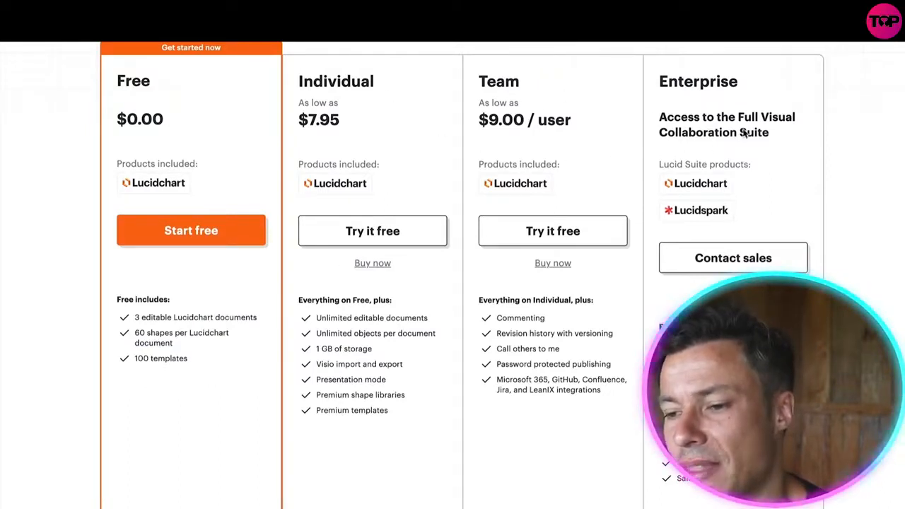
scroll("up", 3)
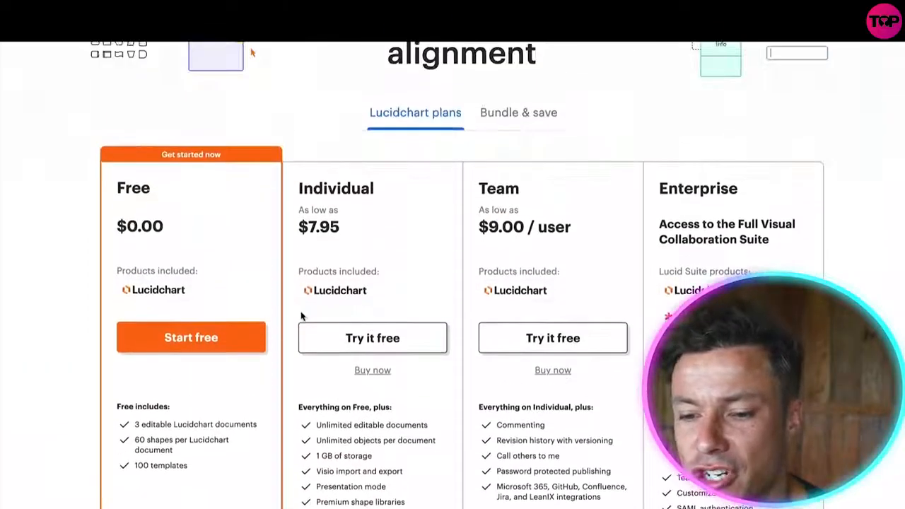
scroll("down", 3)
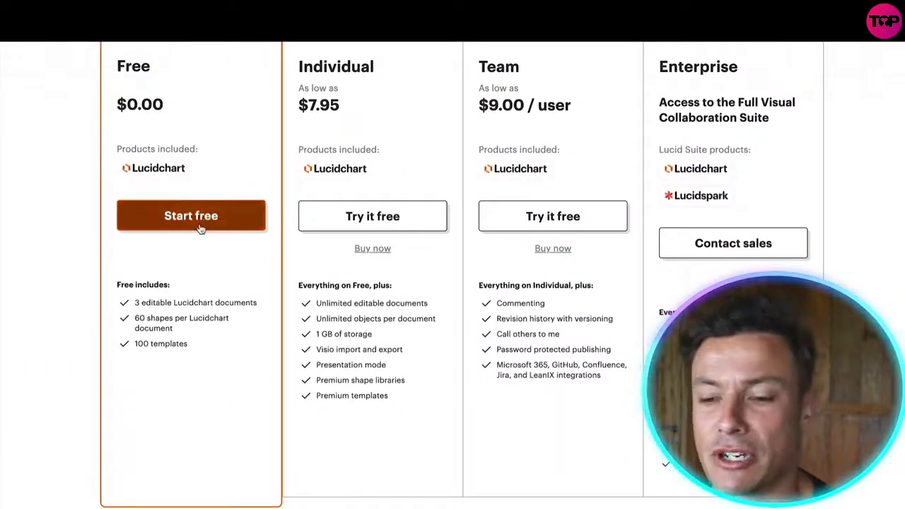
left_click(190, 215)
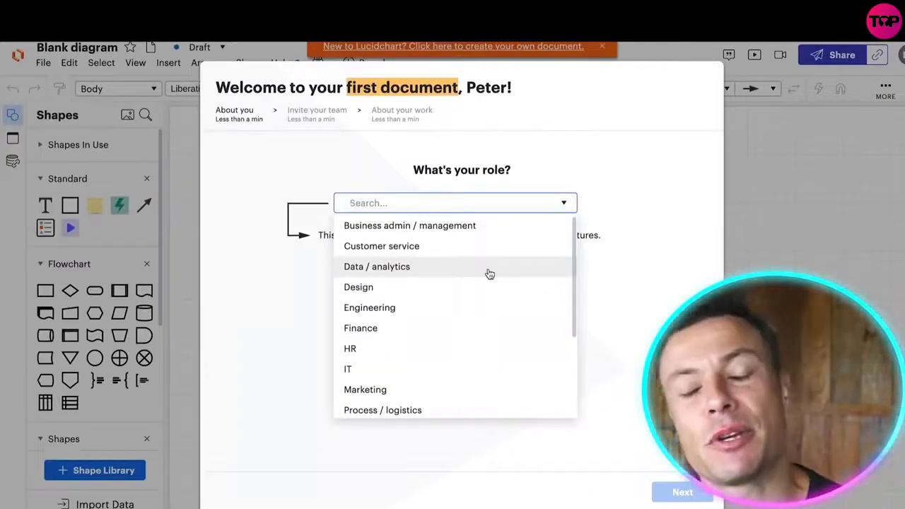
mouse_move(492, 256)
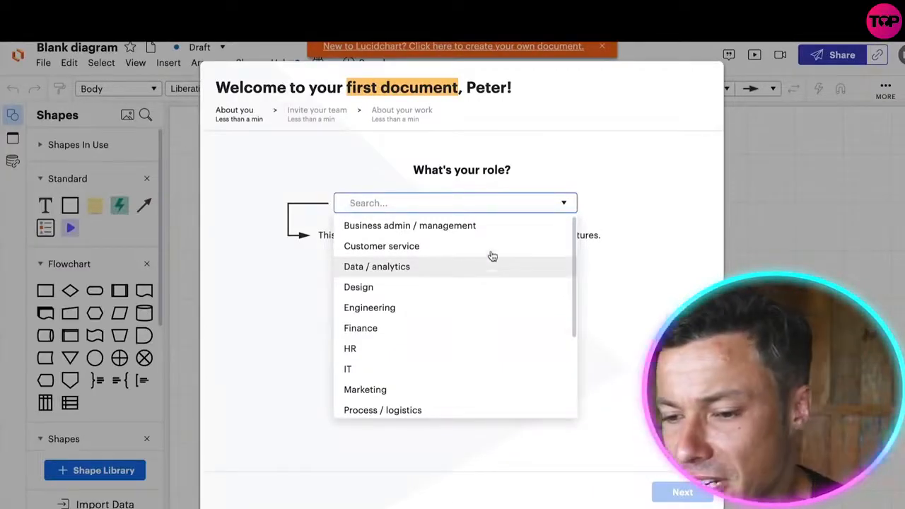
mouse_move(465, 269)
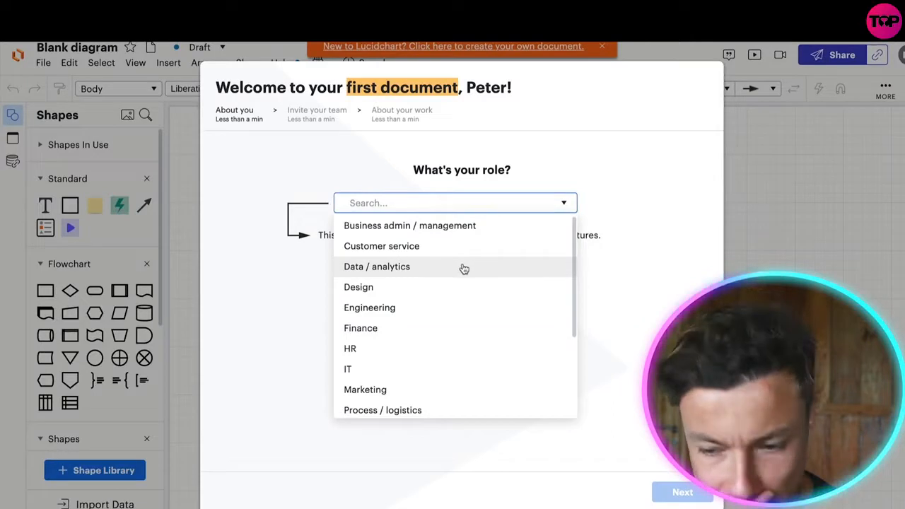
Step: Answer the welcome role question with Project management
scroll("down", 3)
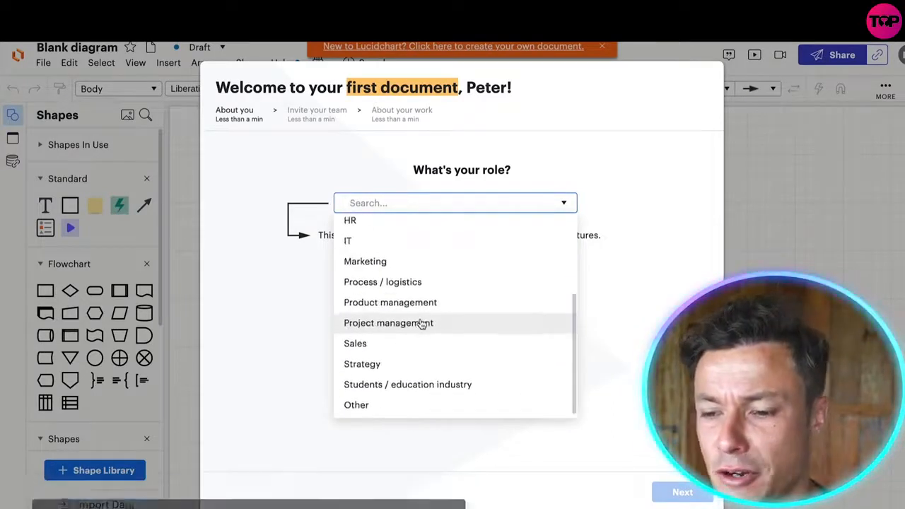
left_click(682, 491)
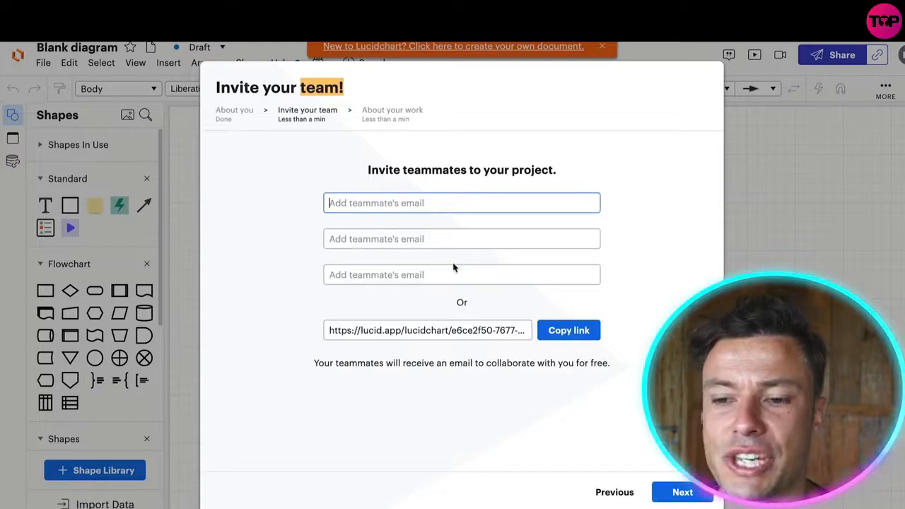
mouse_move(445, 223)
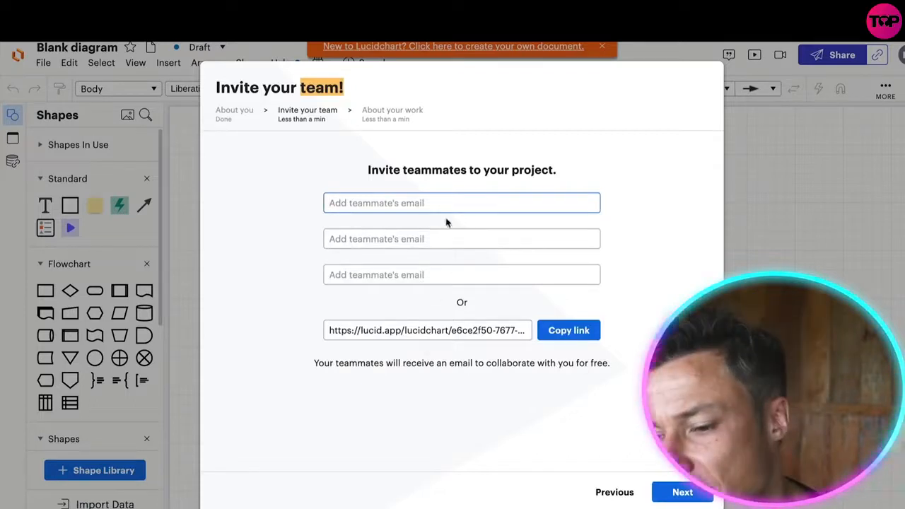
mouse_move(544, 460)
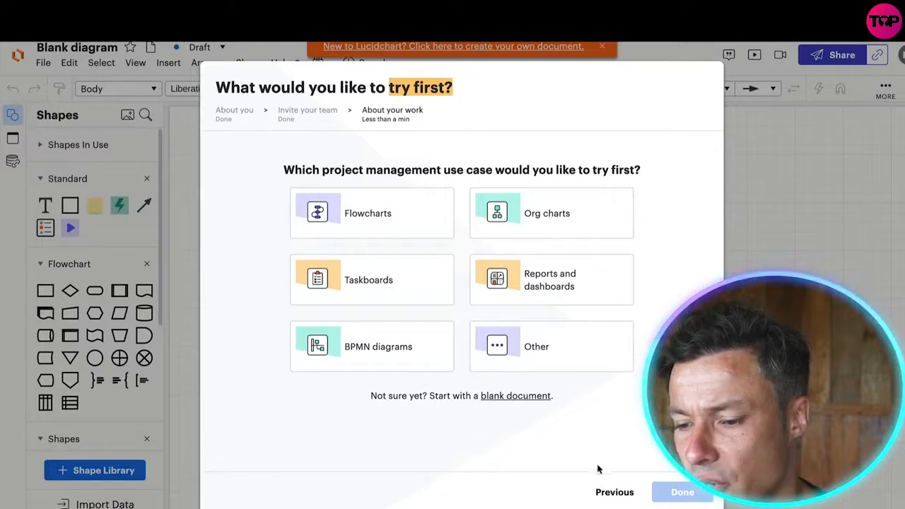
Step: Pick Flowcharts as the first use case, then browse the Taskboard templates
left_click(372, 213)
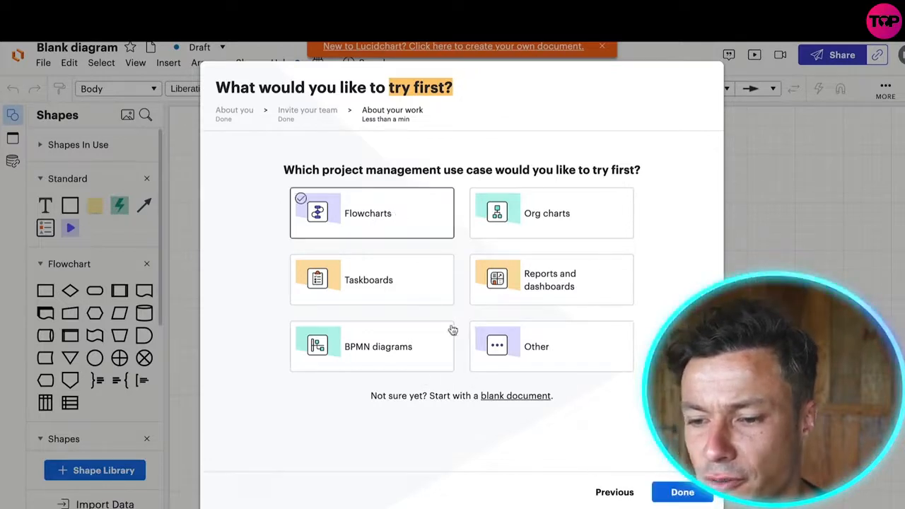
mouse_move(636, 415)
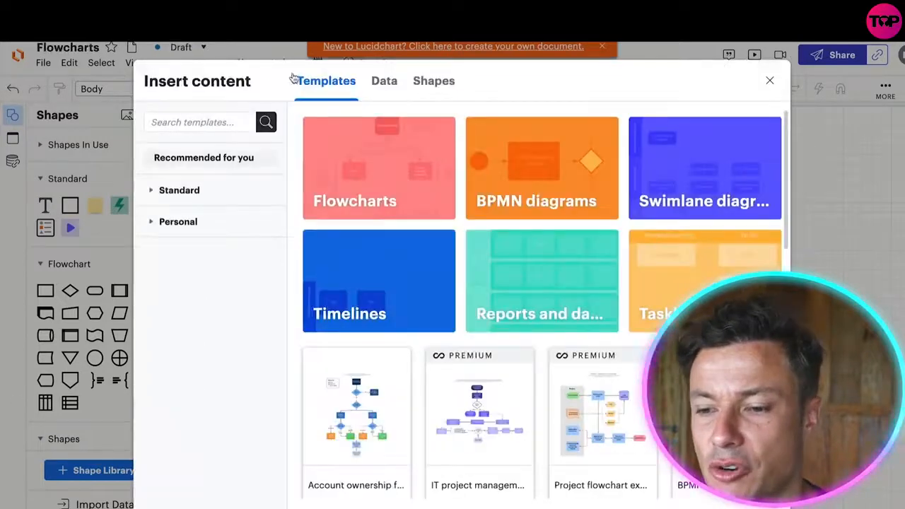
scroll("down", 3)
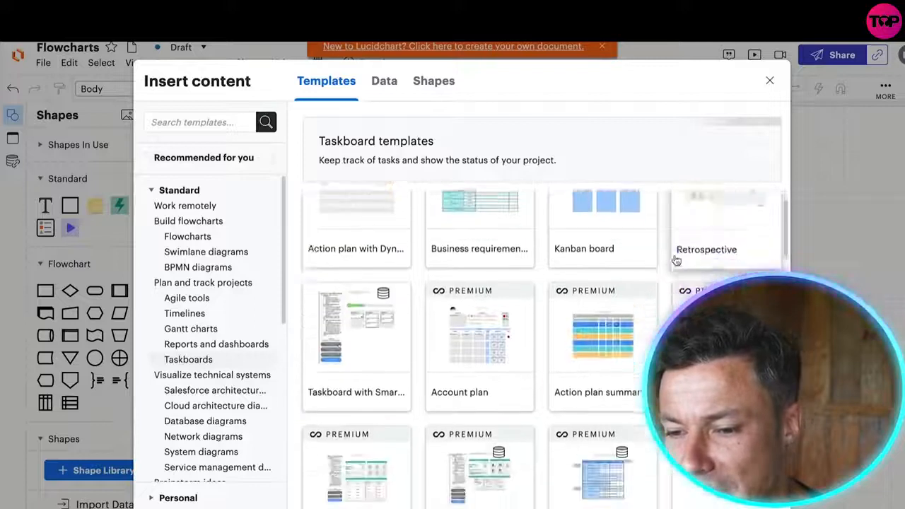
scroll("down", 3)
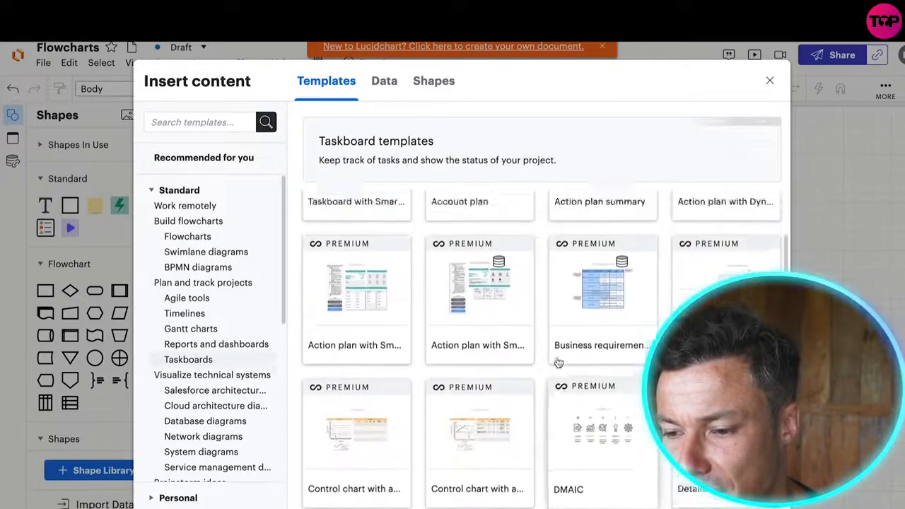
scroll("up", 3)
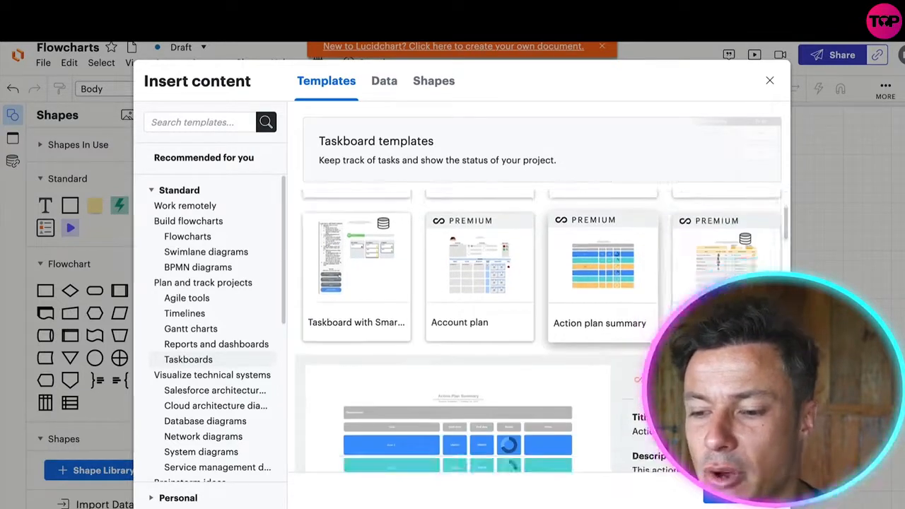
scroll("up", 3)
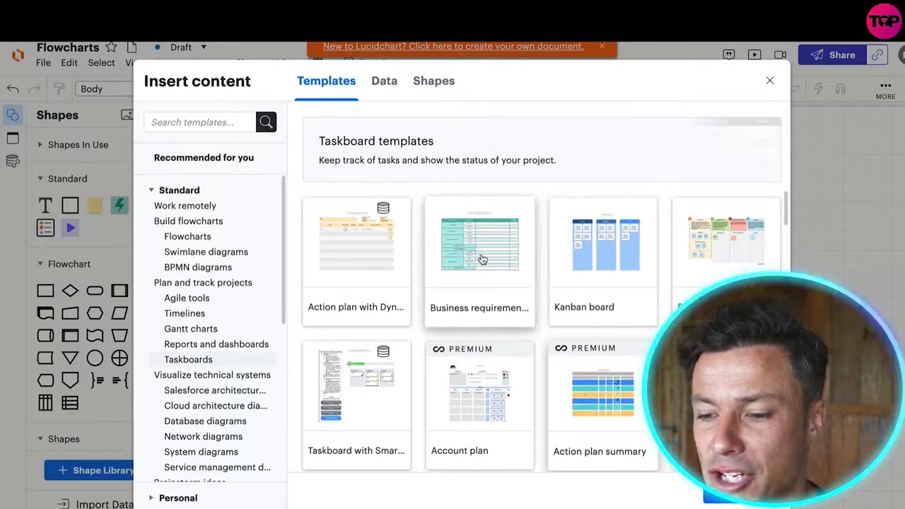
Step: Insert the Business requirements table and rename its first section 'youtube videos'
left_click(478, 244)
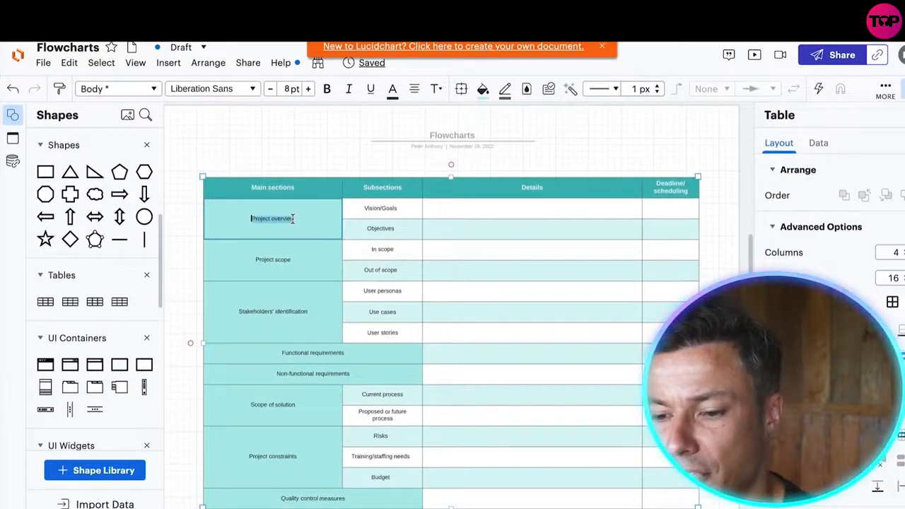
type("youtube videos")
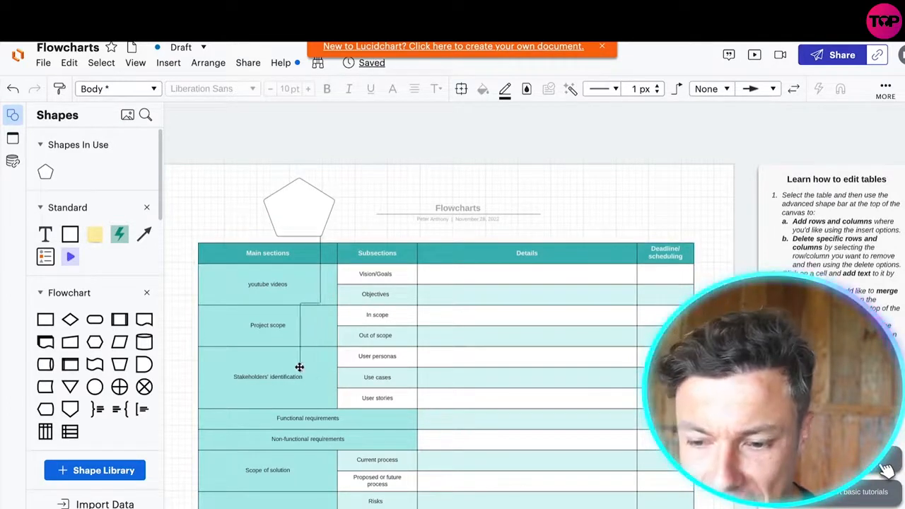
Step: Label the pentagon 'this weeks focus' and look over the table below
left_click(299, 208)
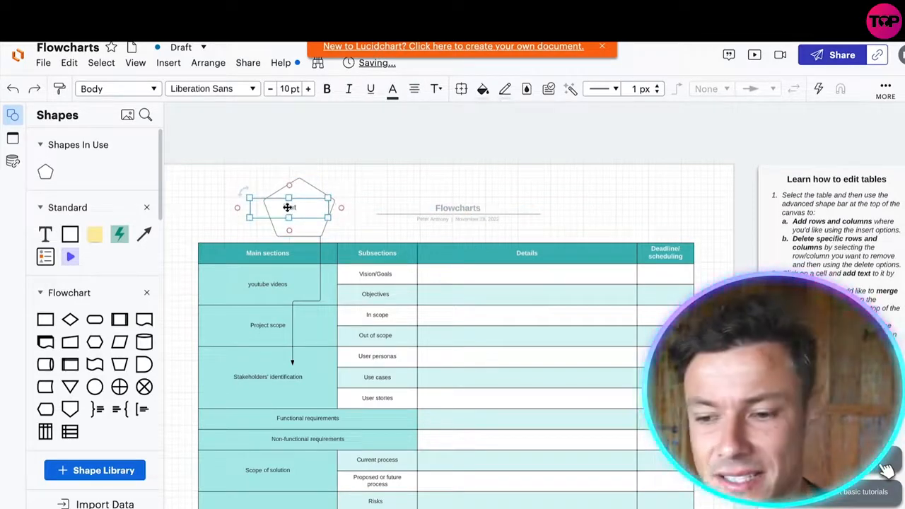
type("this weeks focus")
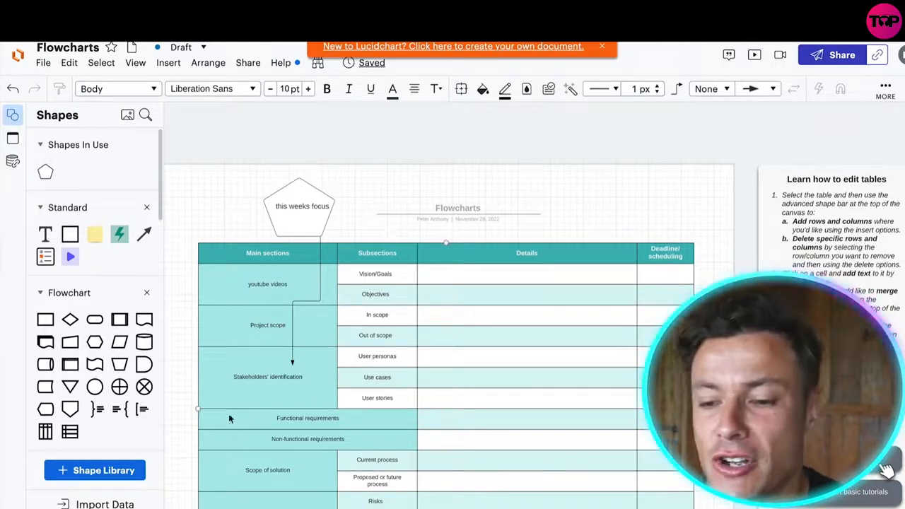
scroll("down", 3)
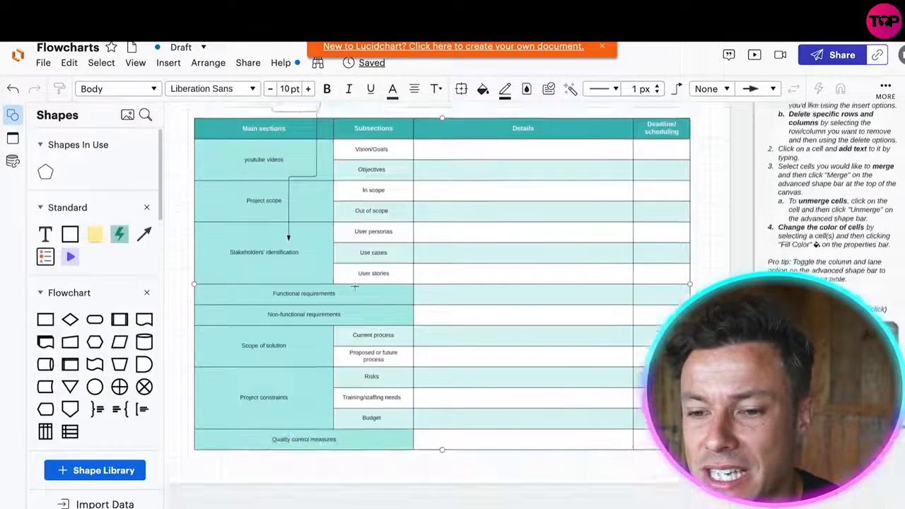
scroll("up", 3)
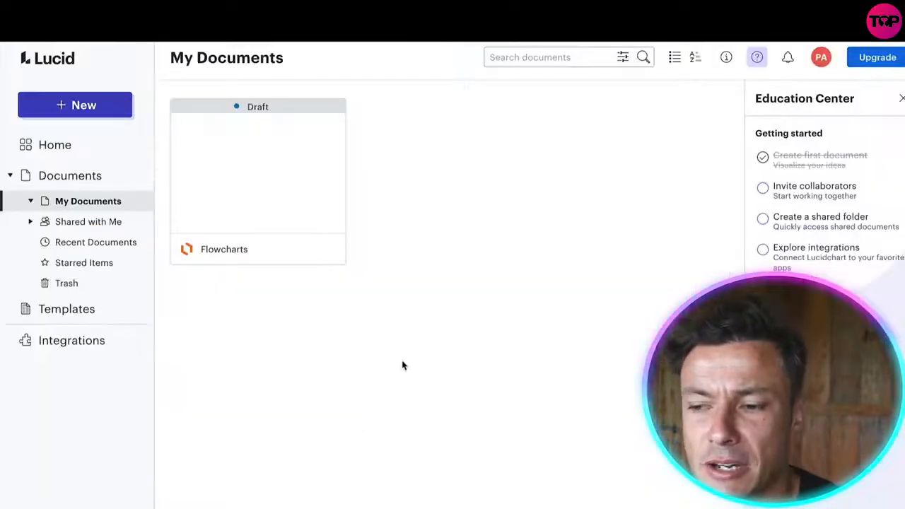
mouse_move(215, 206)
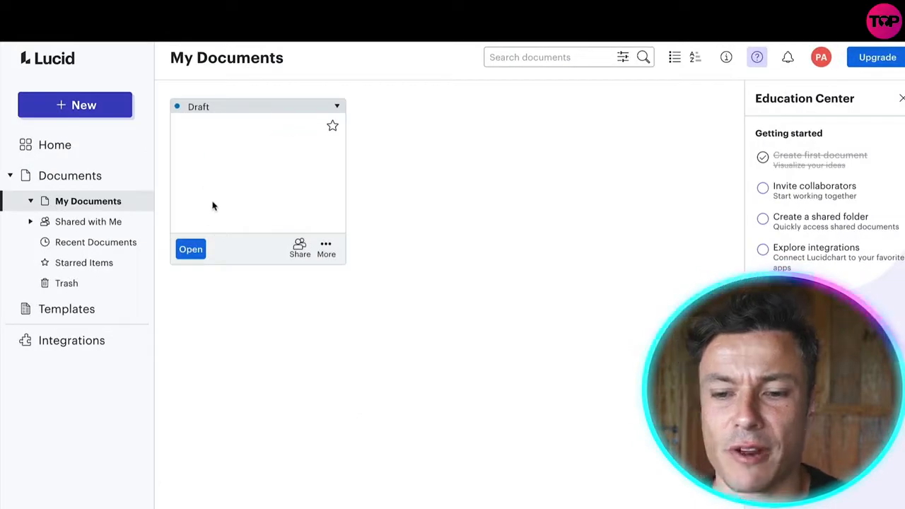
Step: Create a new Lucidchart document from a template
left_click(75, 105)
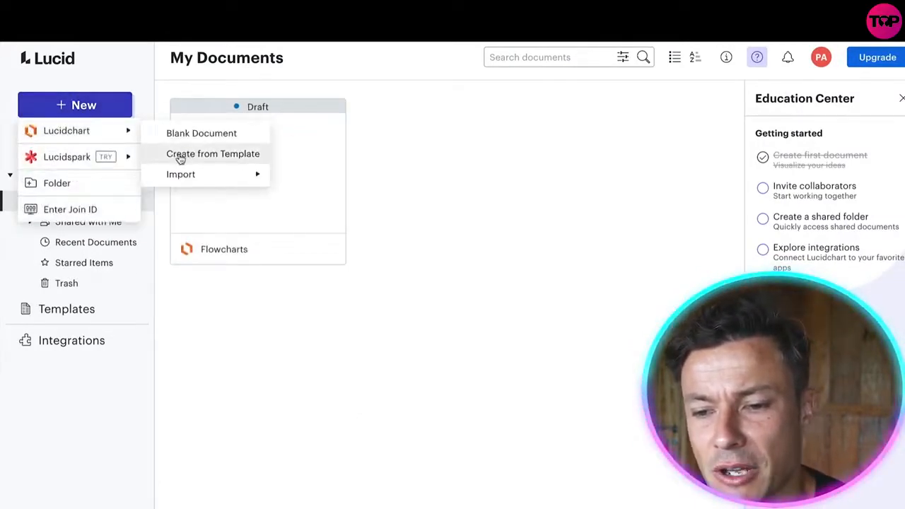
left_click(213, 153)
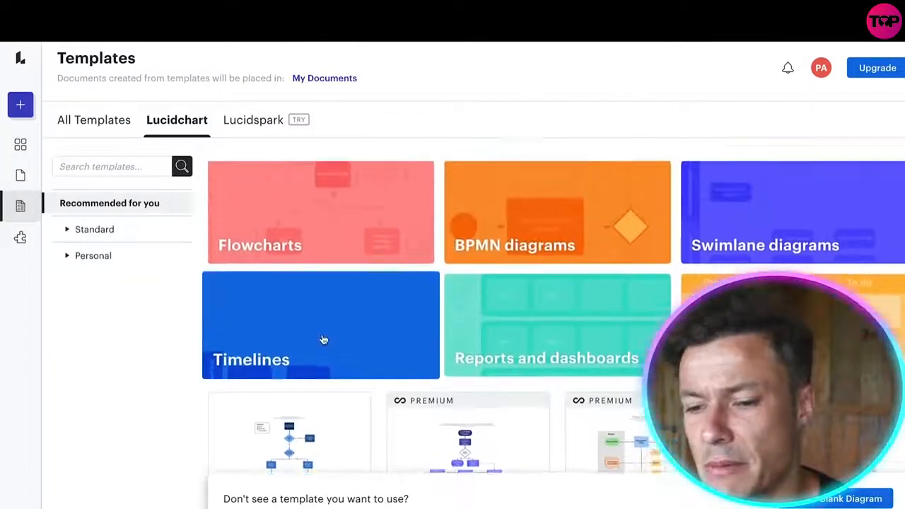
left_click(320, 325)
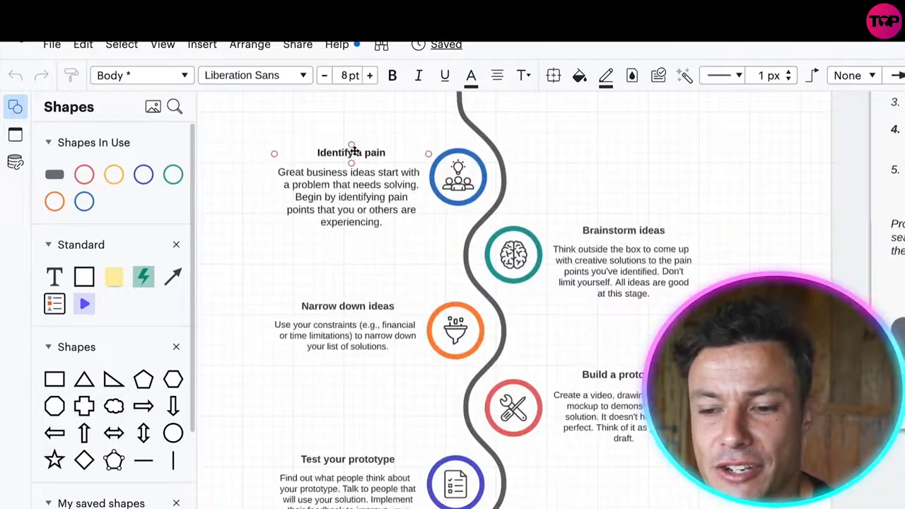
Step: Rename the Identify a pain heading to 'step', then select the Build a prototype text
scroll("down", 3)
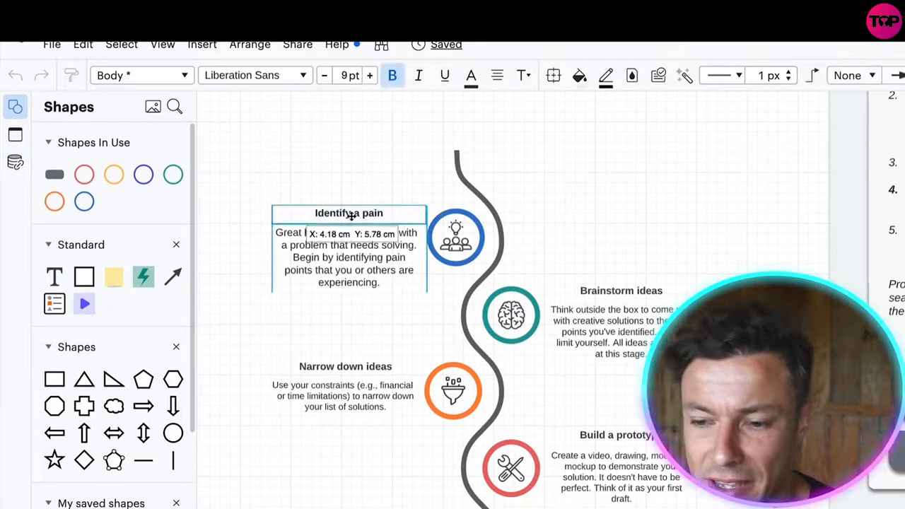
left_click(349, 212)
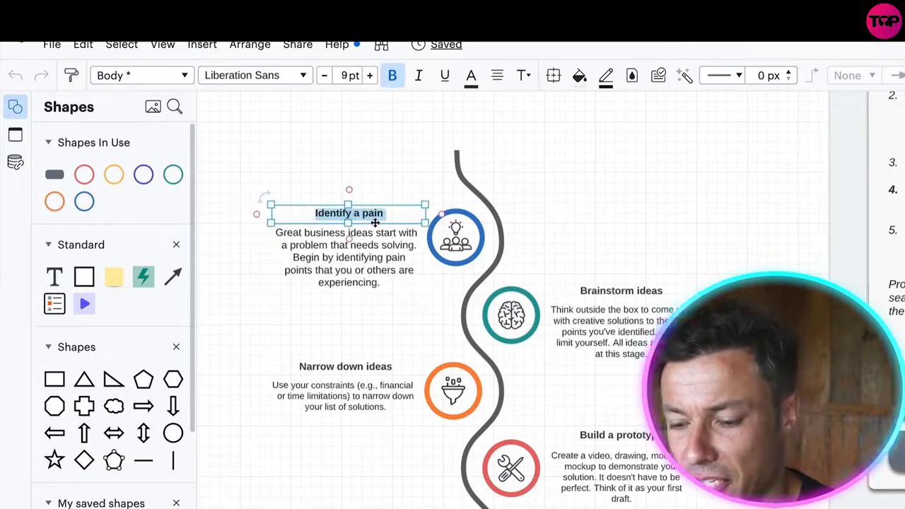
type("step")
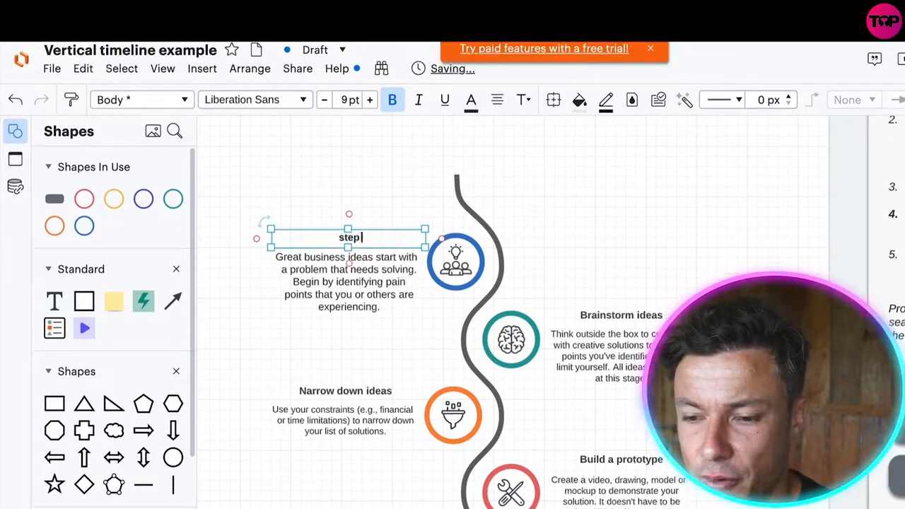
scroll("down", 3)
type(" 1")
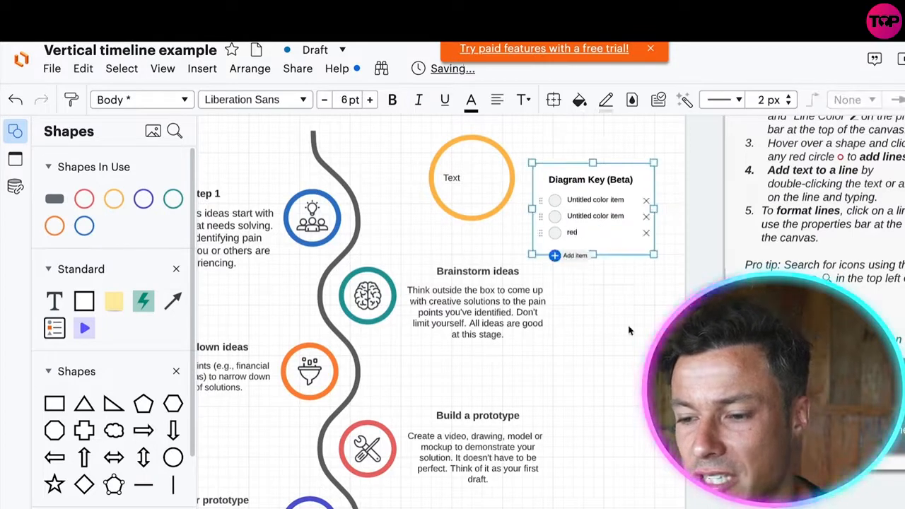
scroll("down", 3)
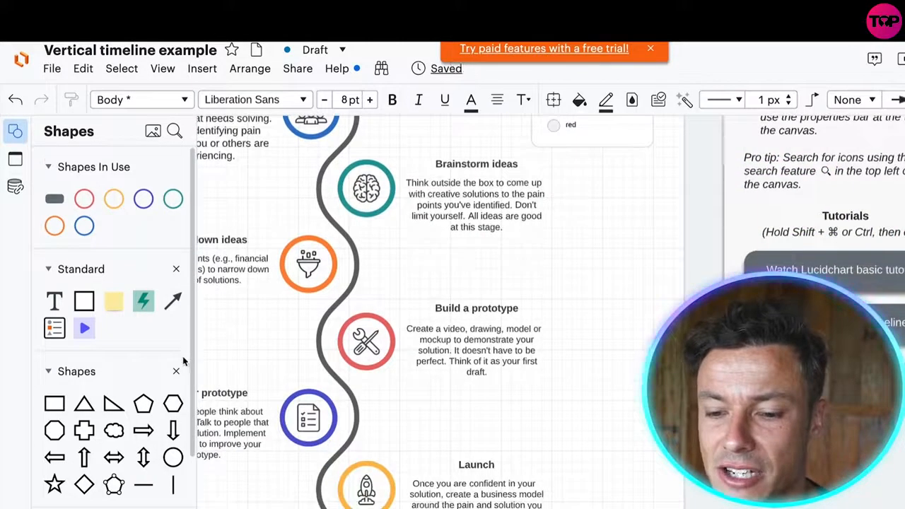
left_click(476, 350)
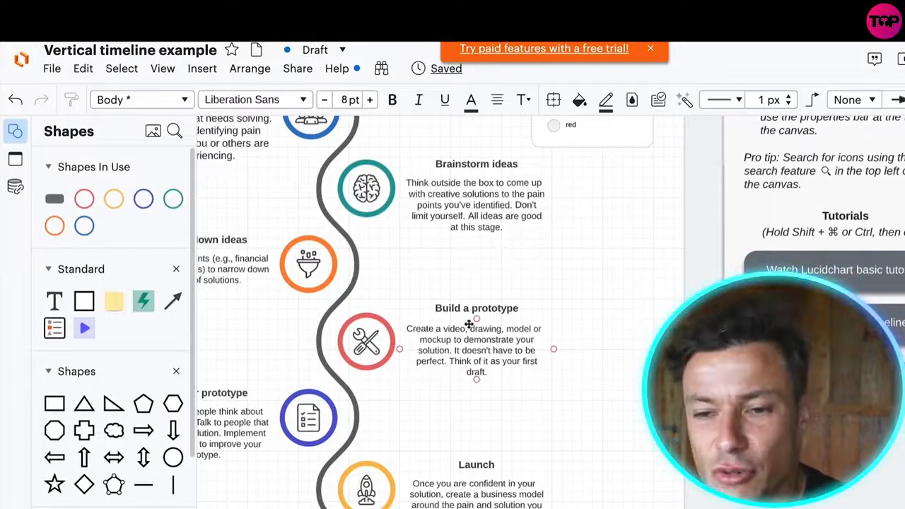